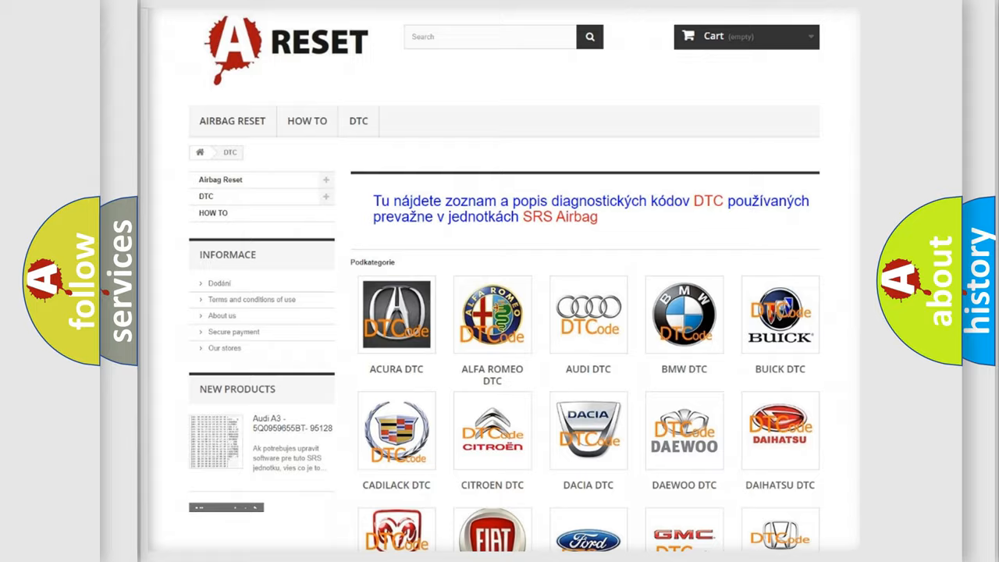
# Step: Reveal the Cause section listing fuel pump failure, open CPS circuit, low battery voltage, VCT solenoid issues
pyautogui.scroll(-3)
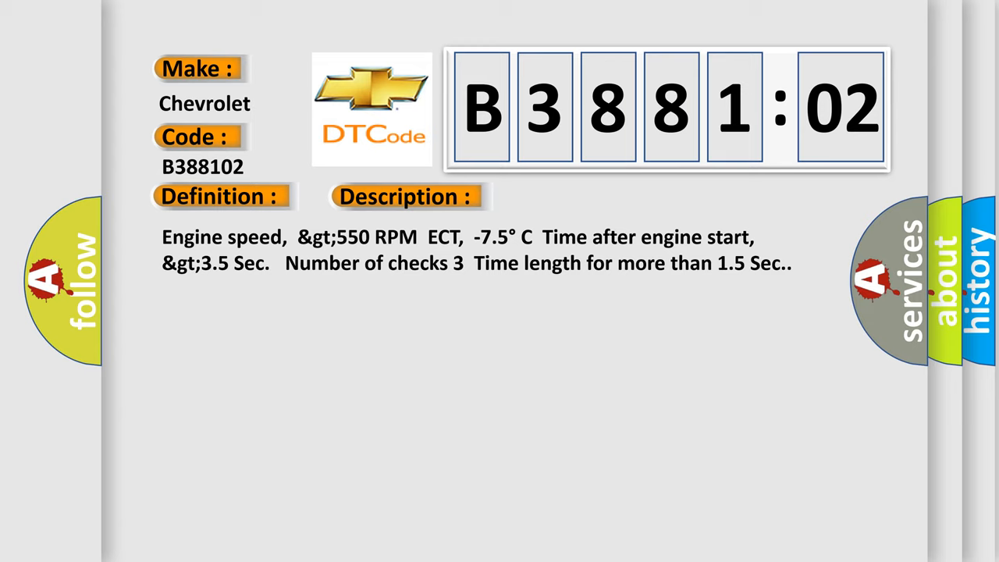
pyautogui.click(572, 196)
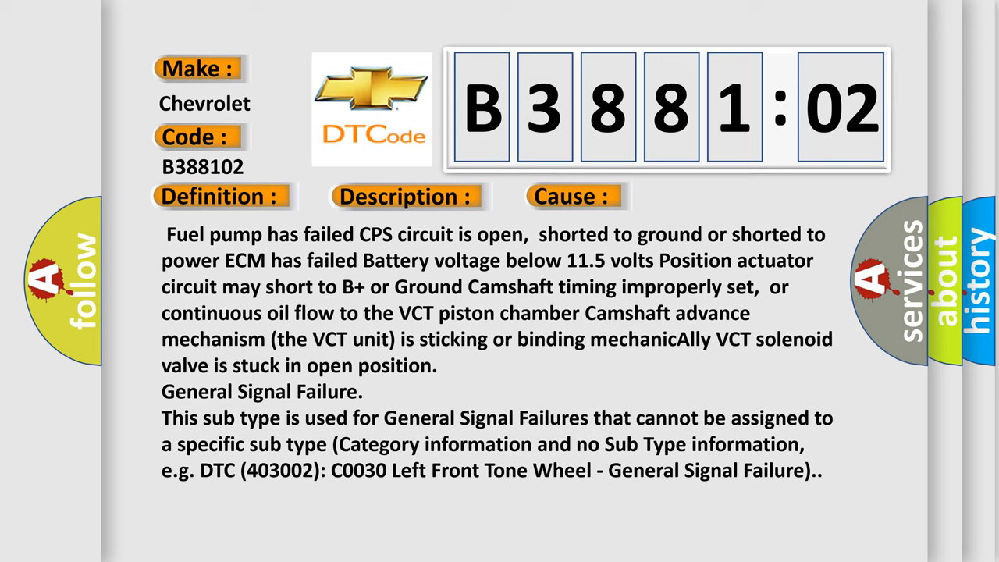